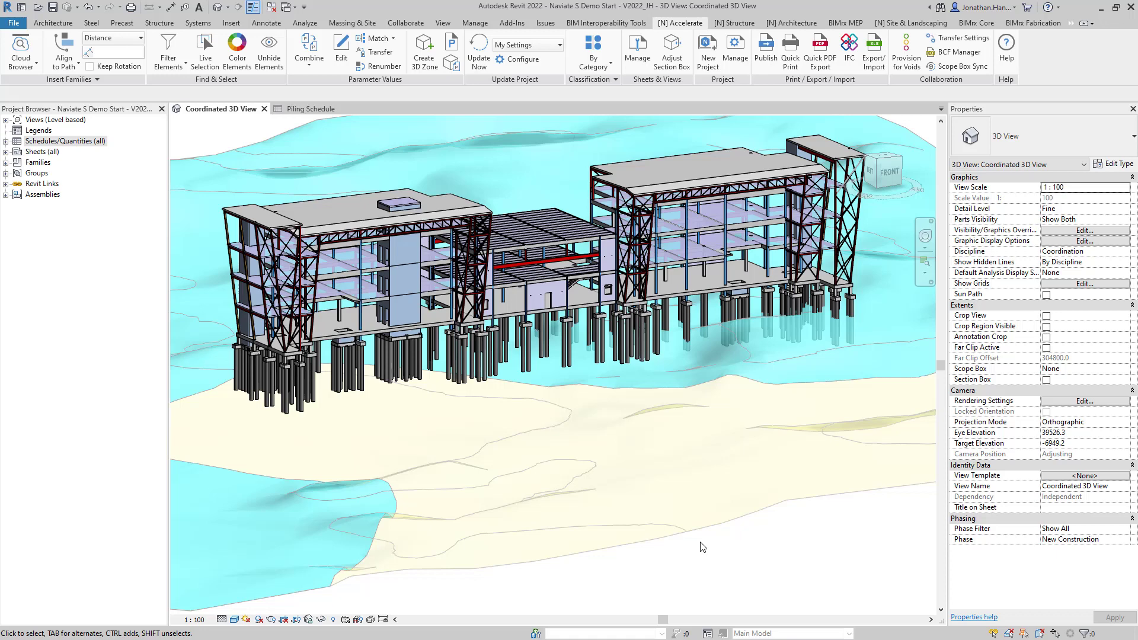
pyautogui.moveTo(721, 560)
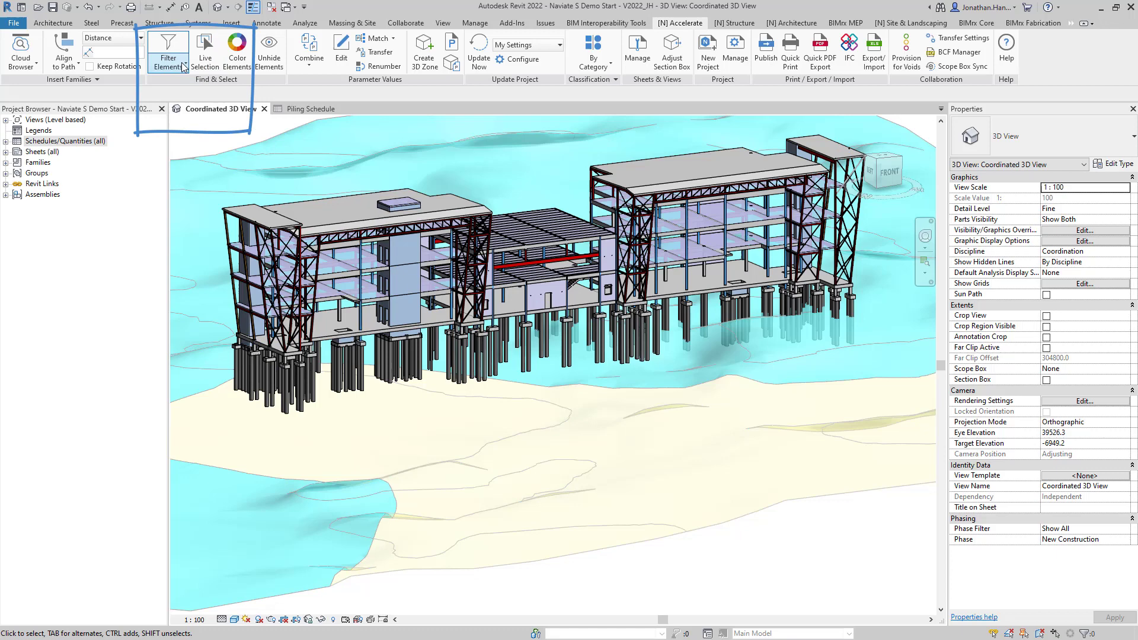
# Step: Open Naviate's Quick Filter Elements dialog from the Accelerate tab
pyautogui.click(168, 51)
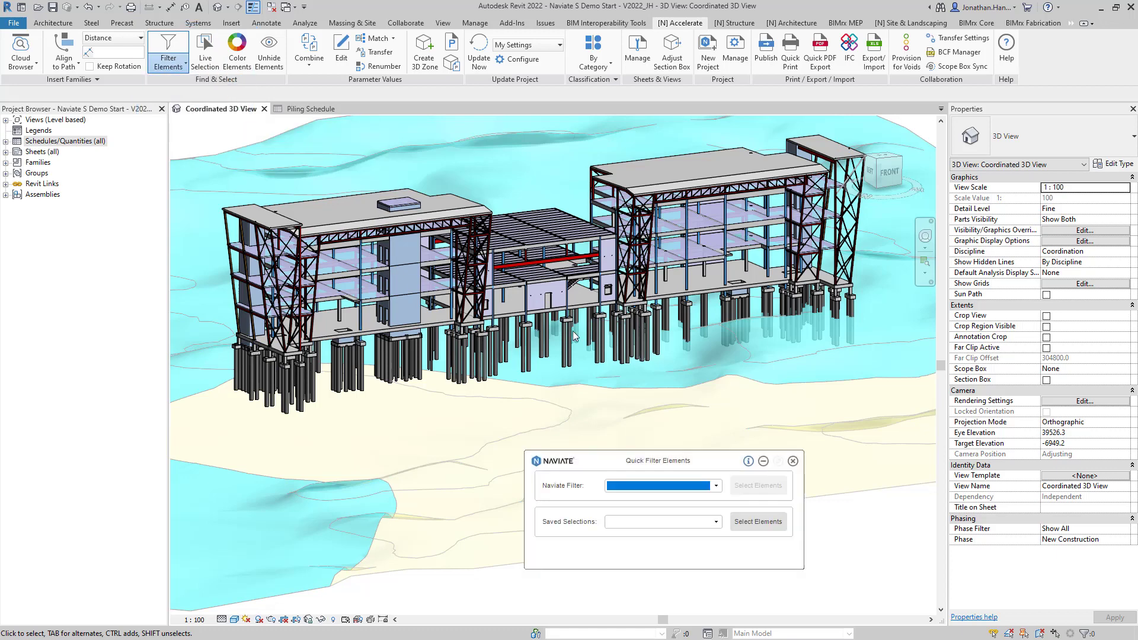
# Step: Select the 224 concrete piles using the Piling filter
pyautogui.click(661, 485)
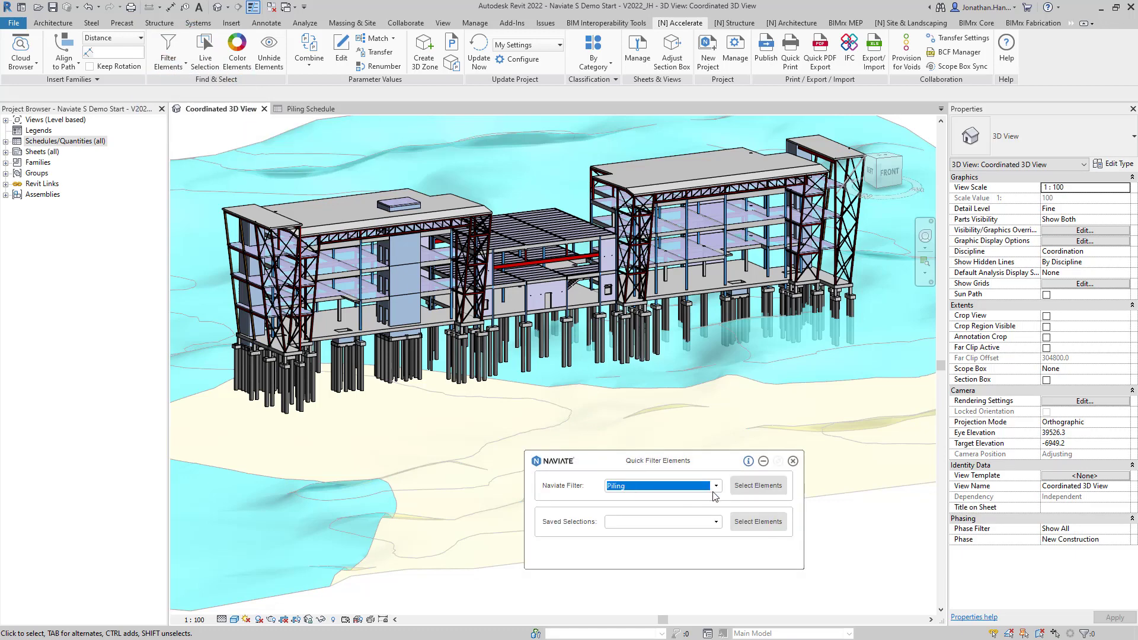
pyautogui.click(757, 485)
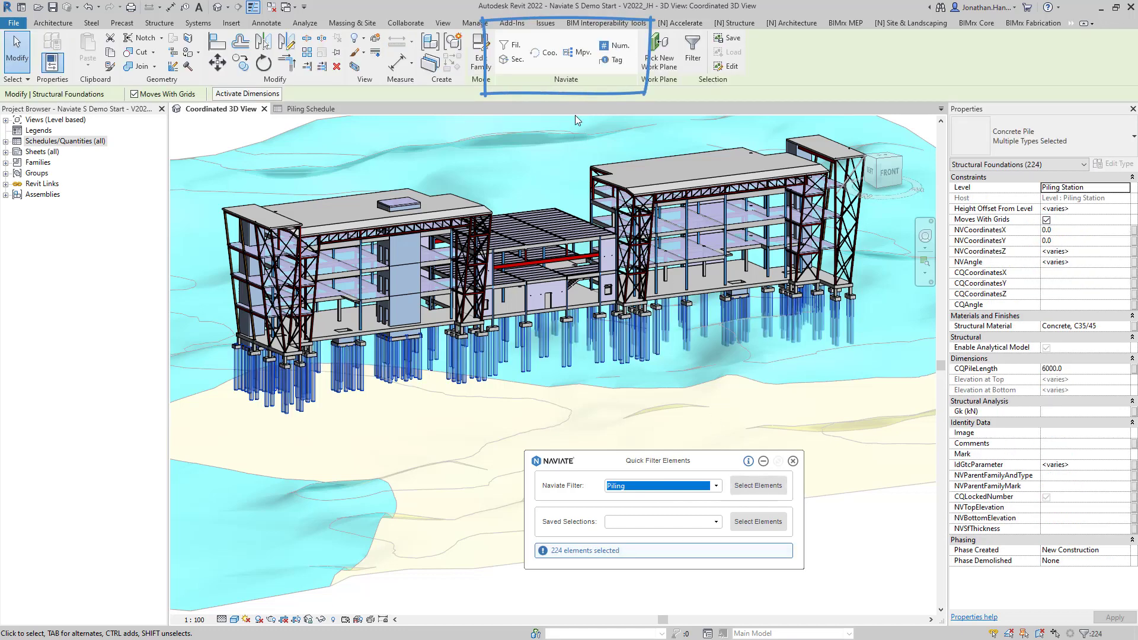
pyautogui.moveTo(550, 52)
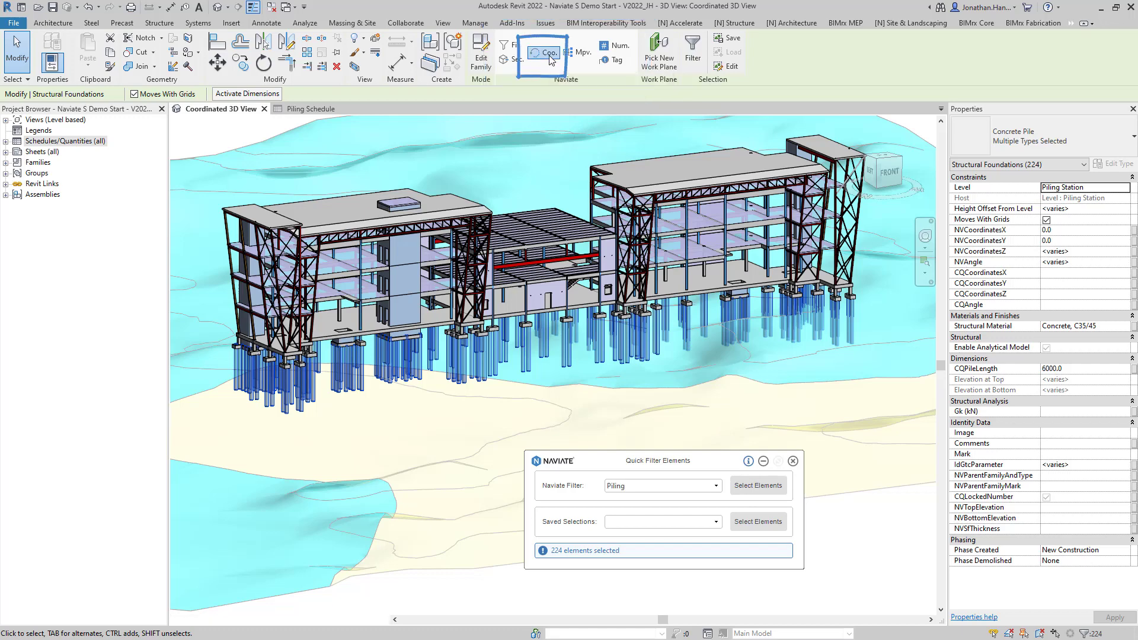
# Step: Run Naviate Coordinates to write shared X, Y, Z into the NVCoordinates parameters
pyautogui.click(547, 52)
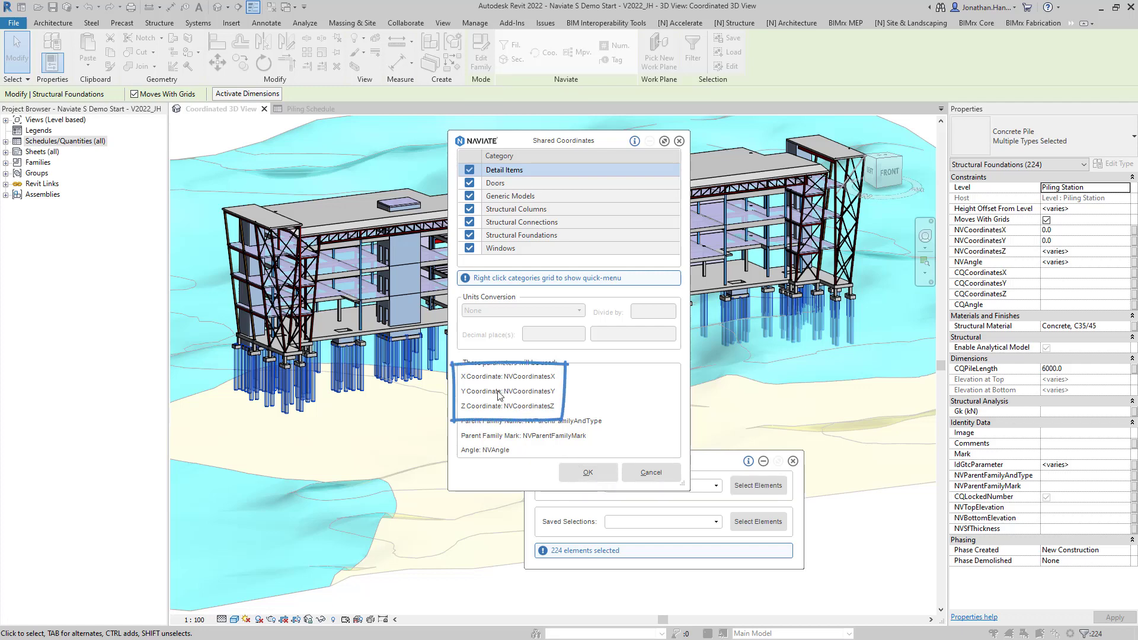
pyautogui.moveTo(495, 410)
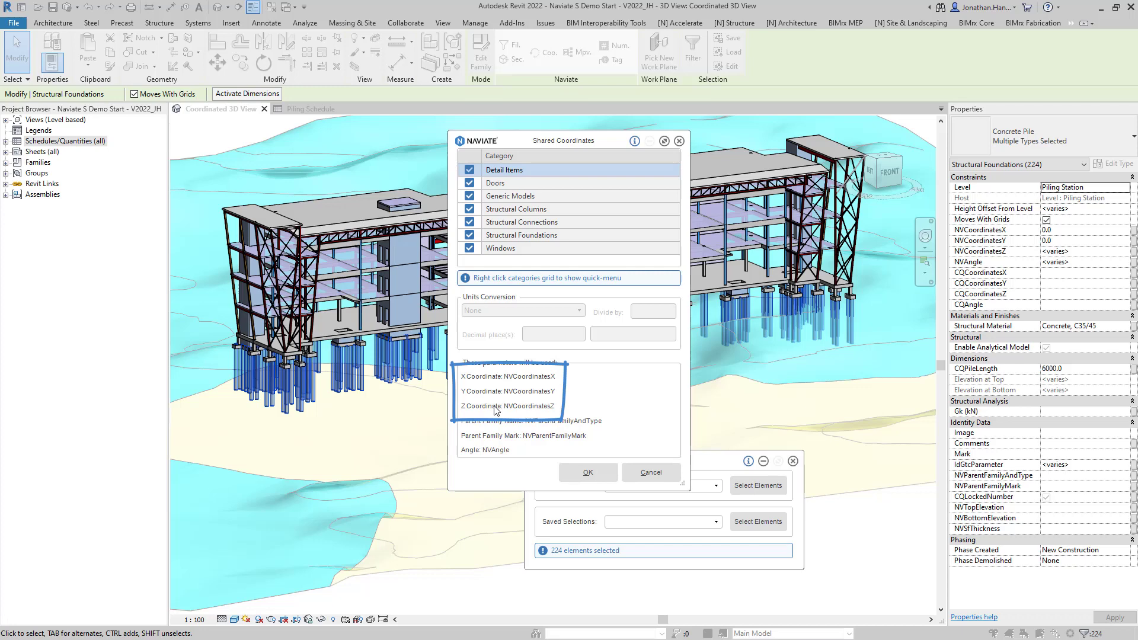
pyautogui.click(588, 472)
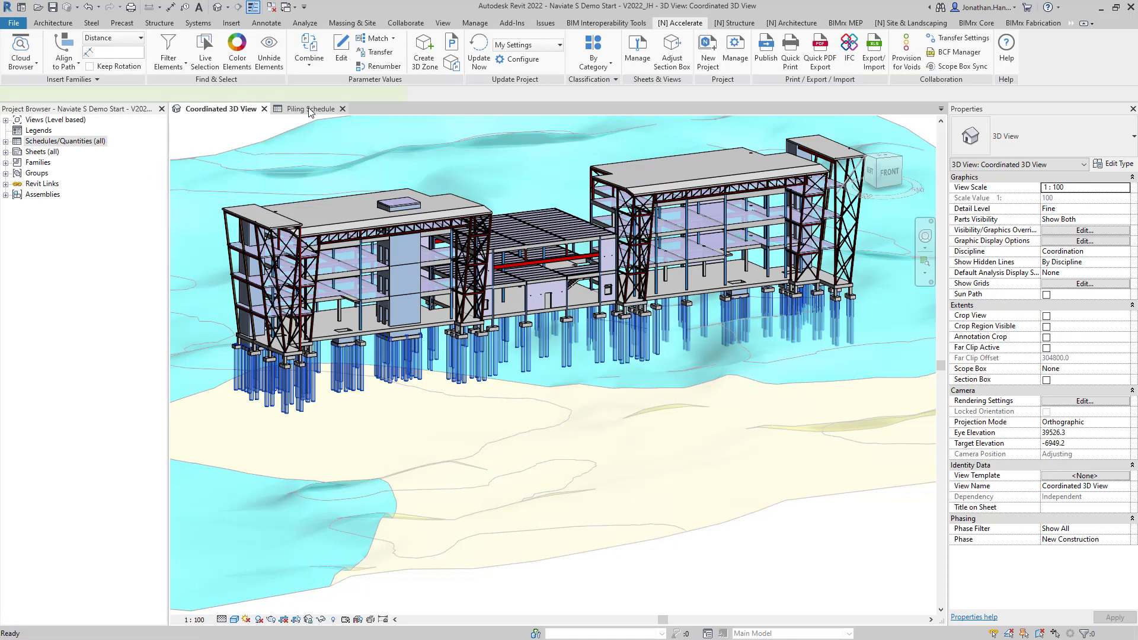
# Step: Switch to the Piling Schedule and open its Fields in Schedule Properties
pyautogui.click(309, 108)
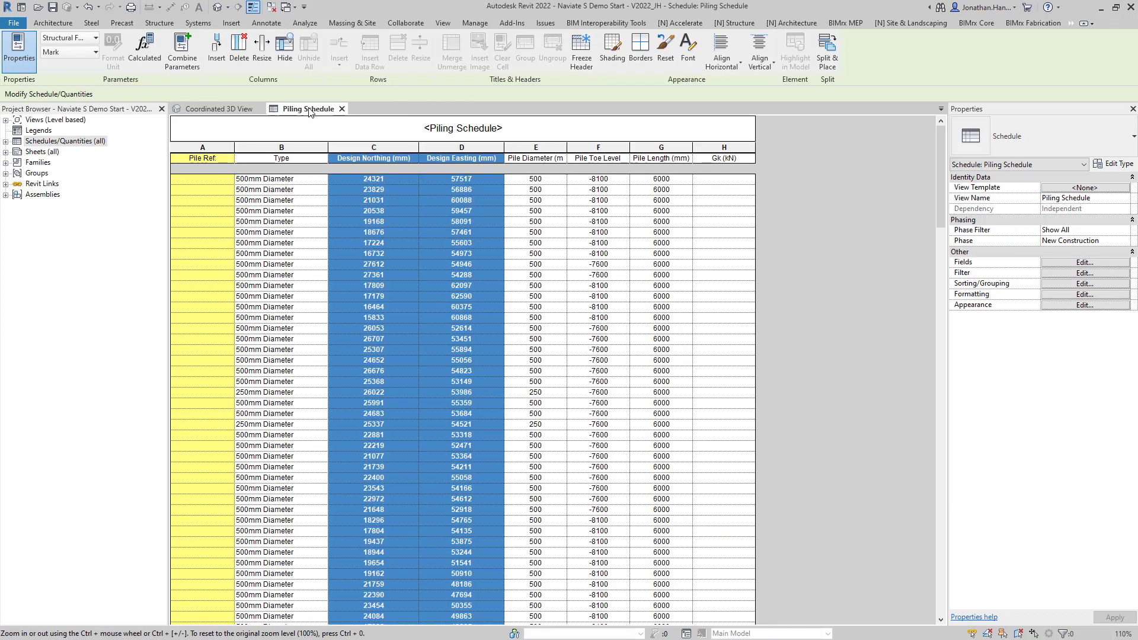
pyautogui.moveTo(310, 112)
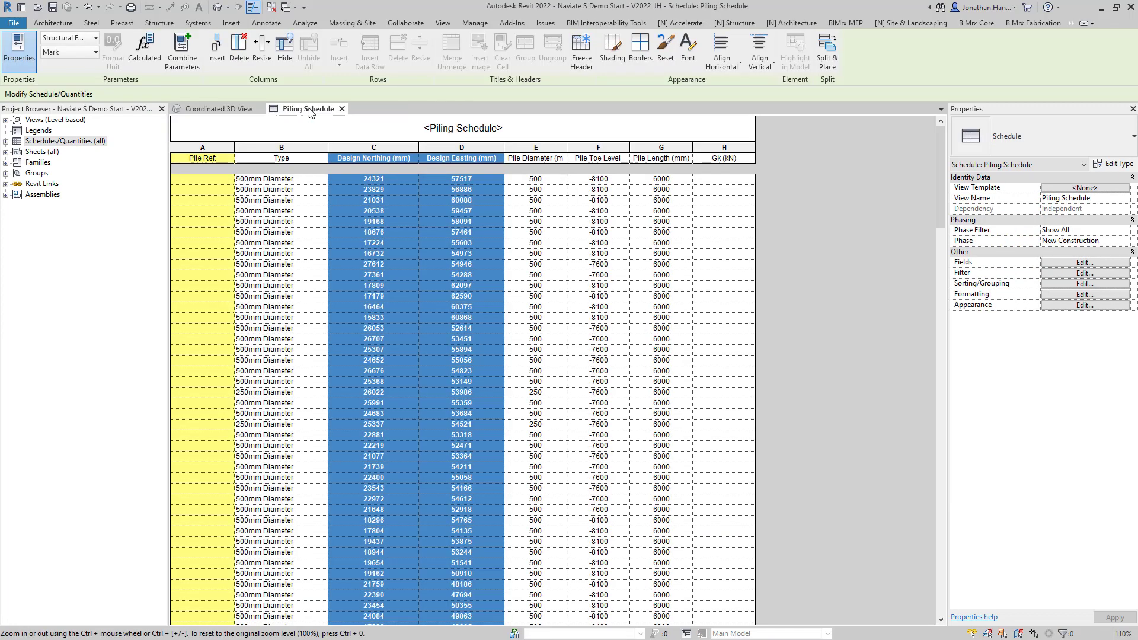
pyautogui.moveTo(434, 171)
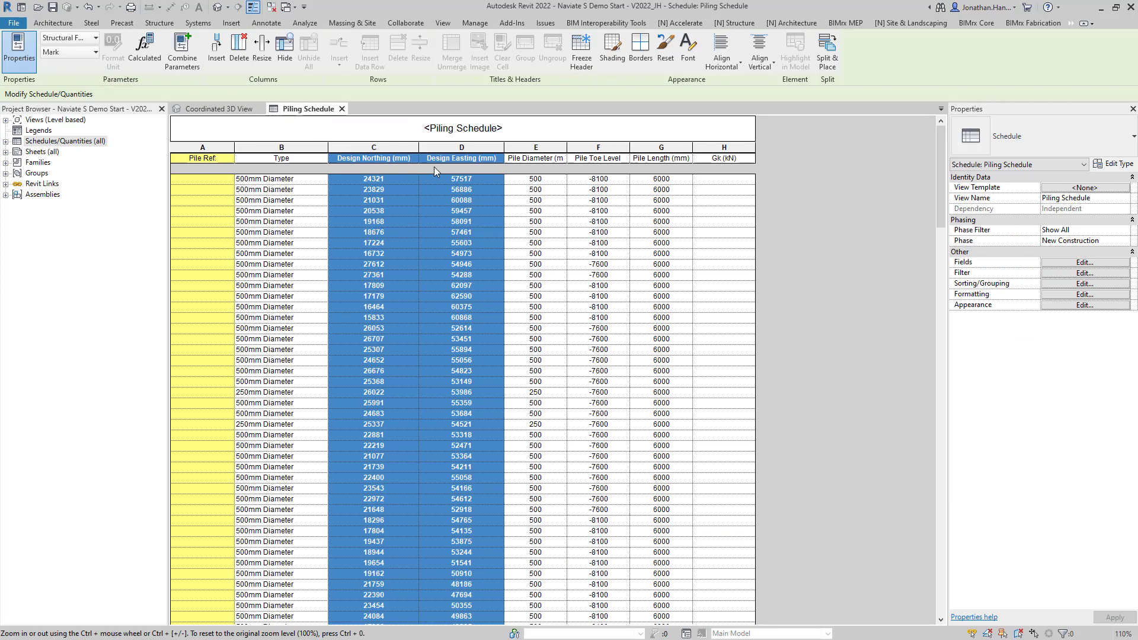
pyautogui.moveTo(898, 247)
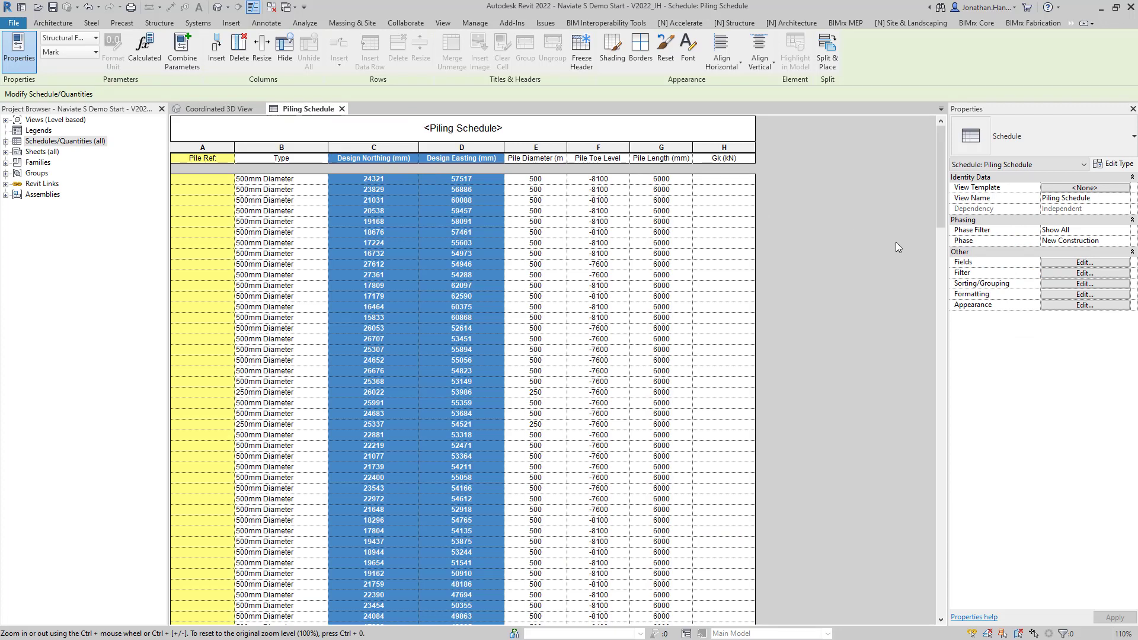
pyautogui.click(1084, 262)
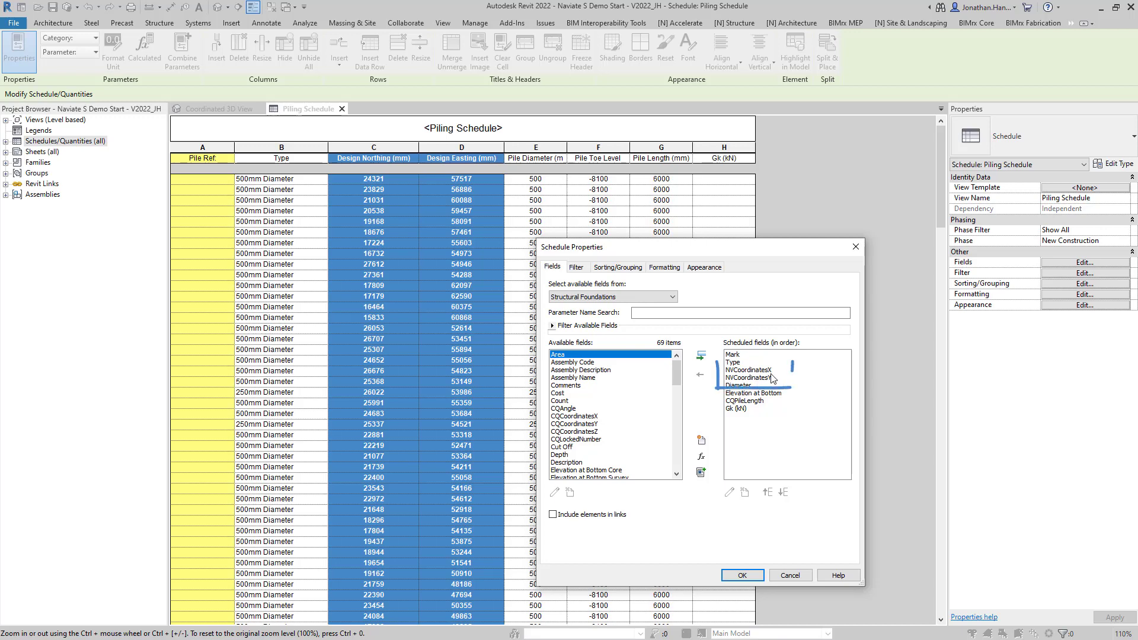
pyautogui.moveTo(773, 381)
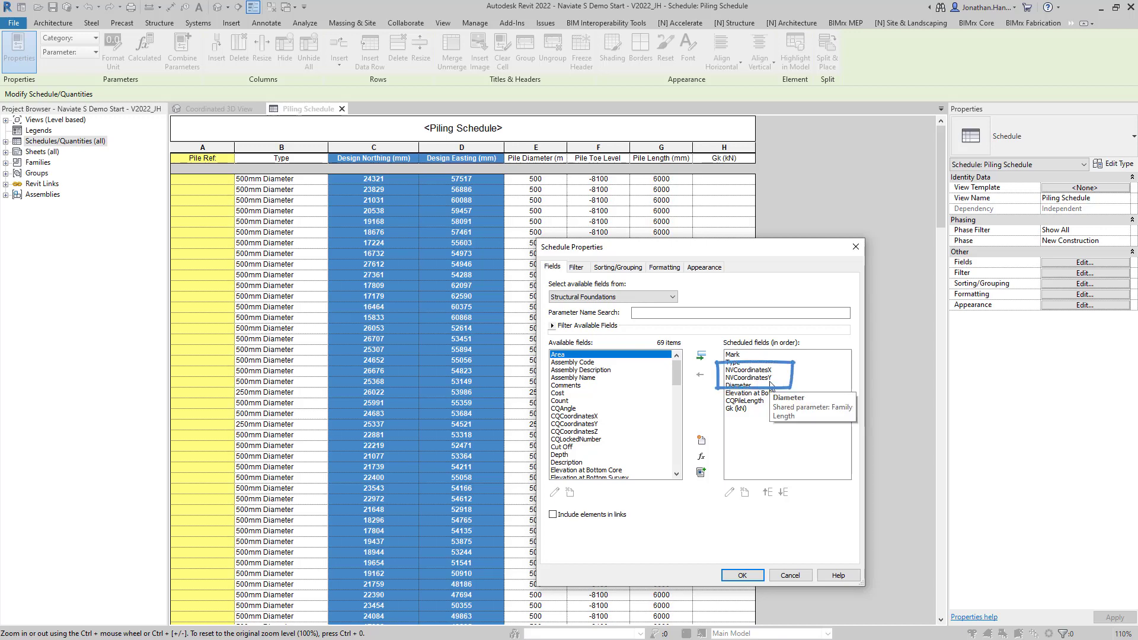